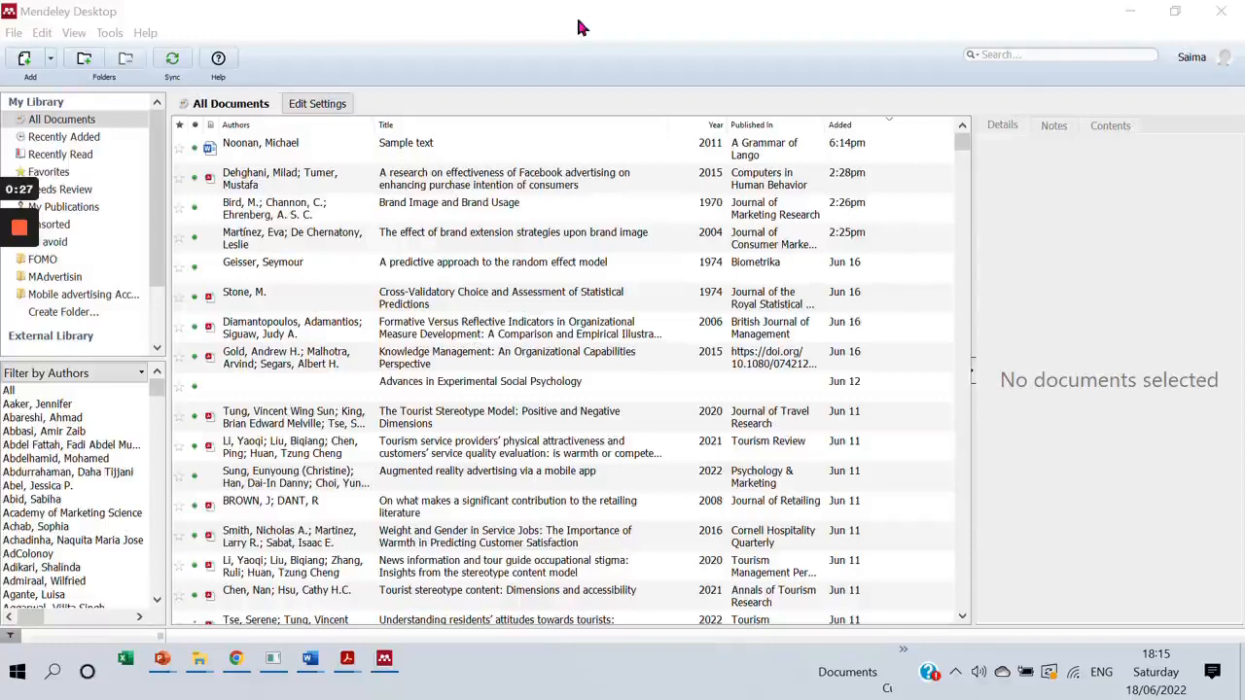
mouse_move(565, 61)
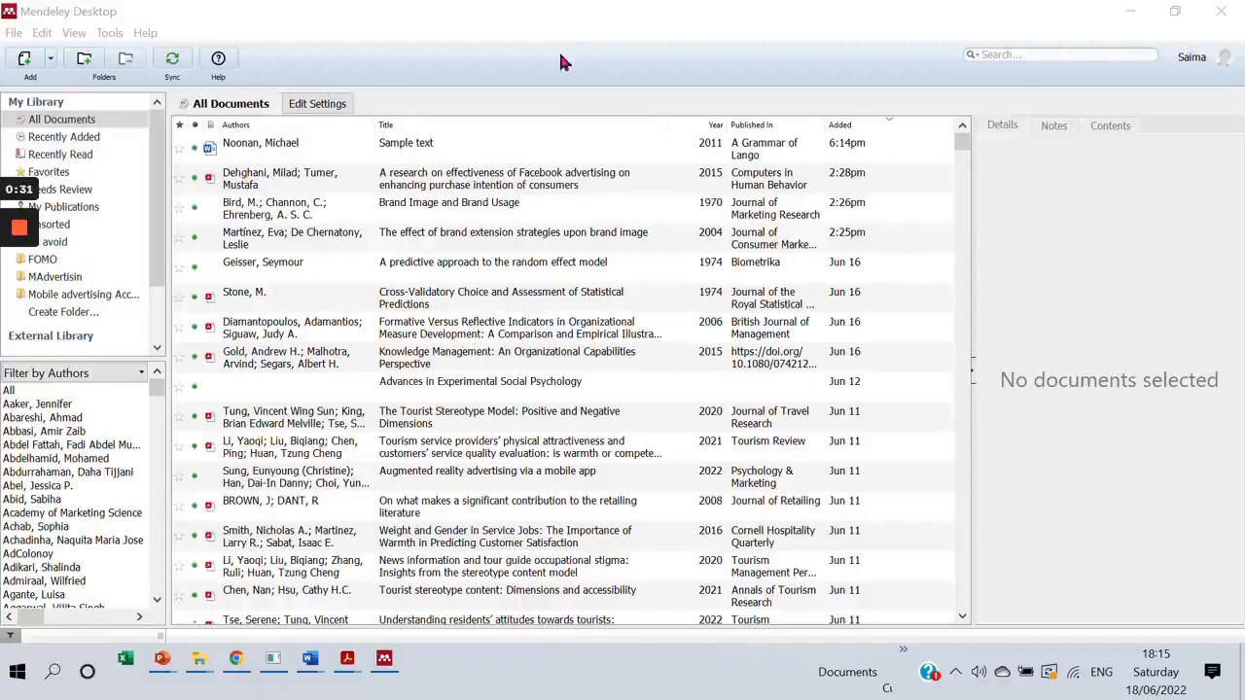
mouse_move(476, 99)
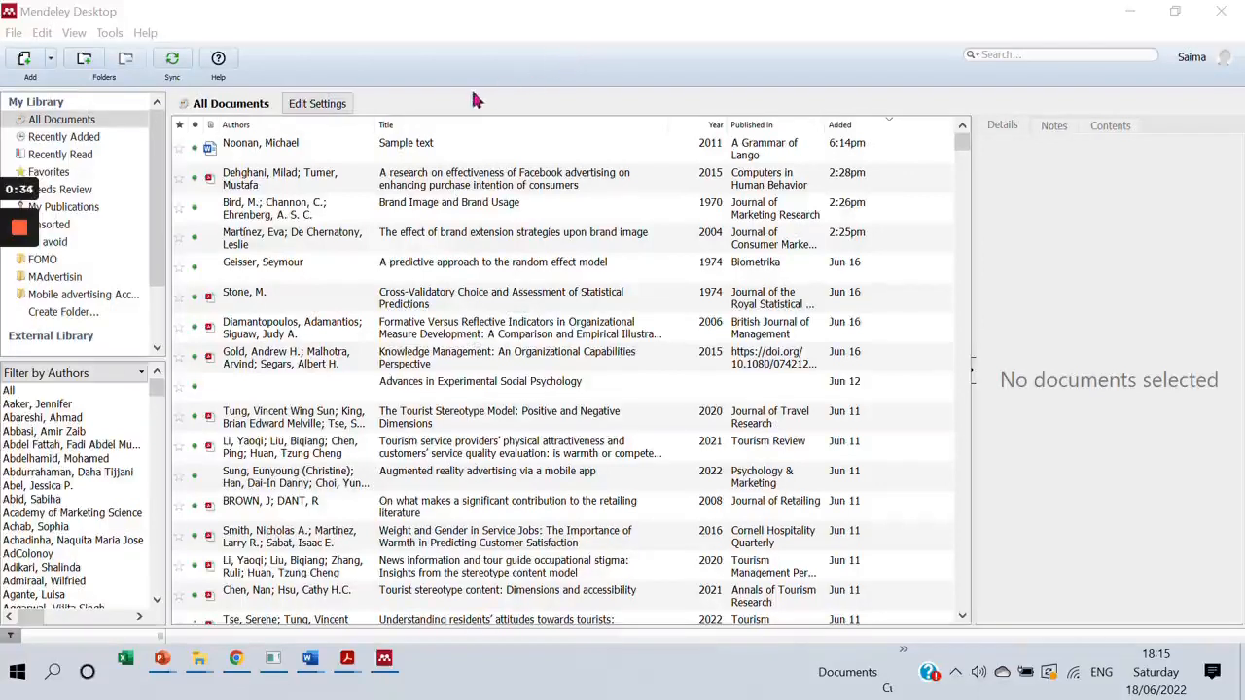
mouse_move(523, 83)
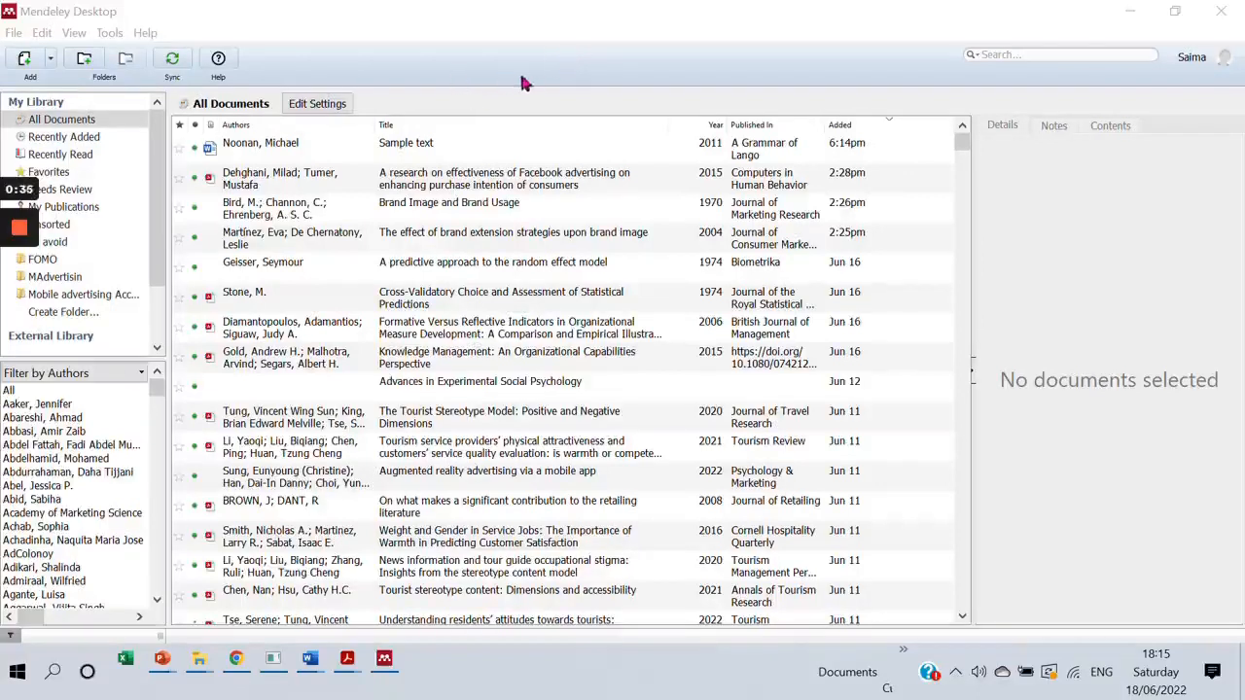
mouse_move(277, 34)
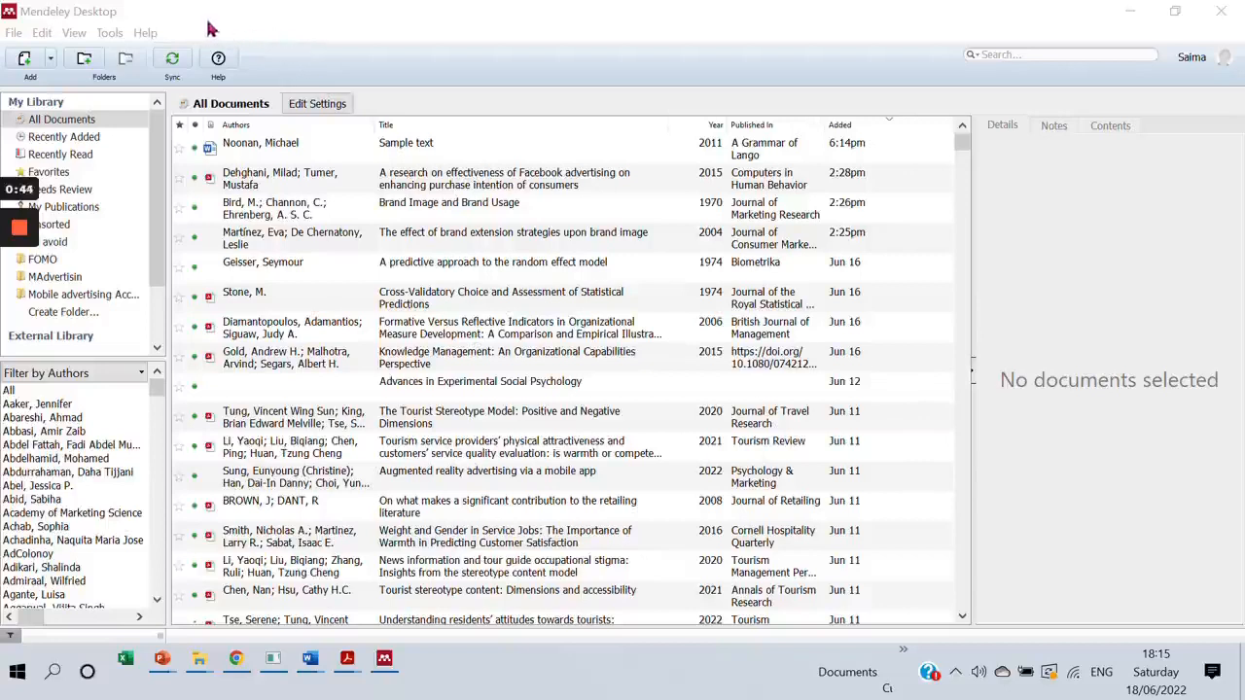
mouse_move(109, 32)
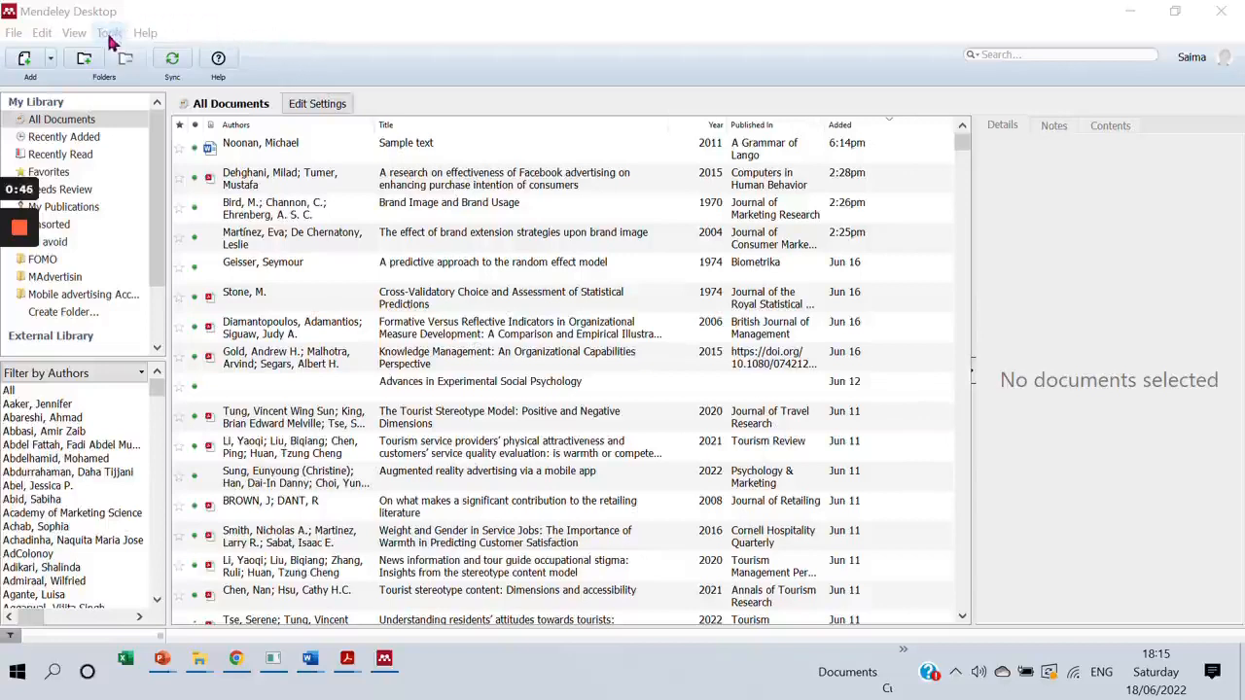
- Run Tools > Check for Duplicates on the whole library
left_click(109, 32)
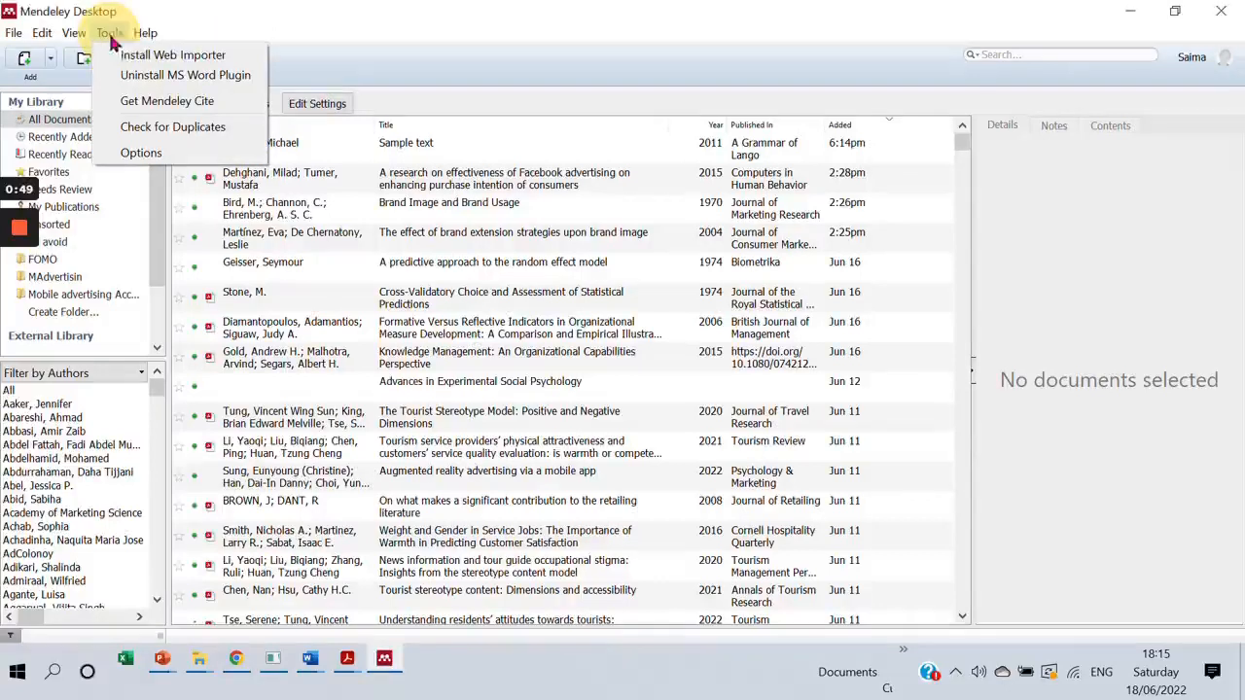
mouse_move(167, 100)
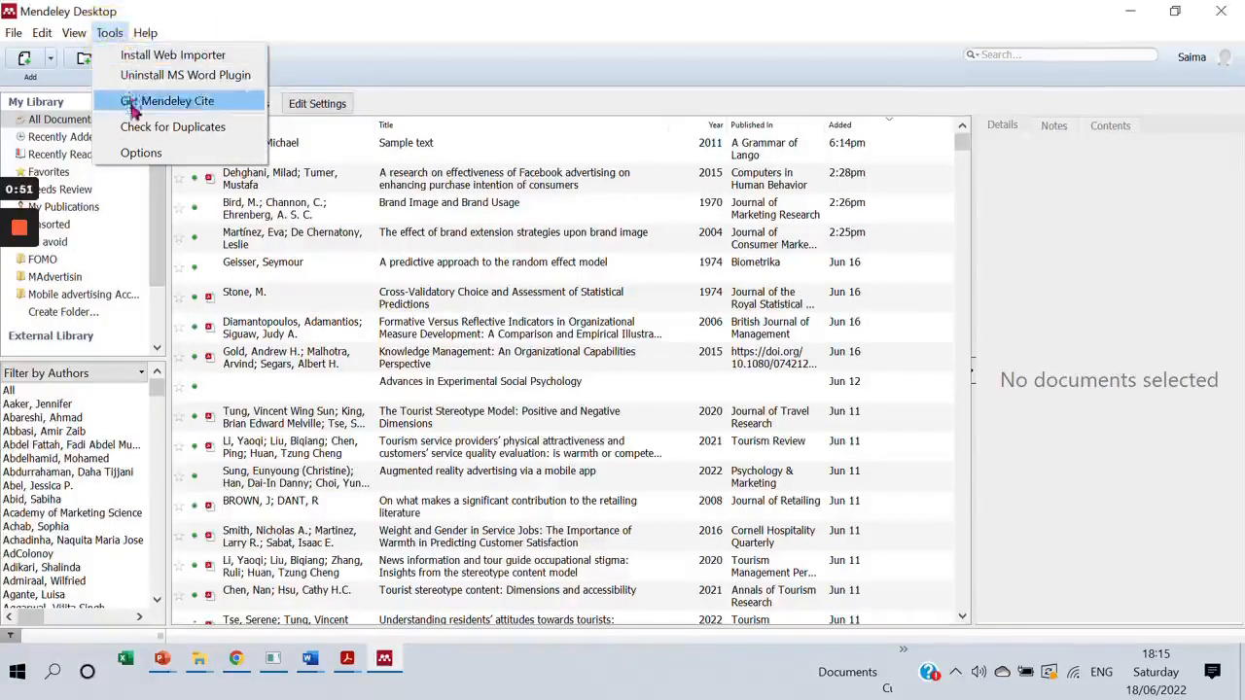
left_click(173, 127)
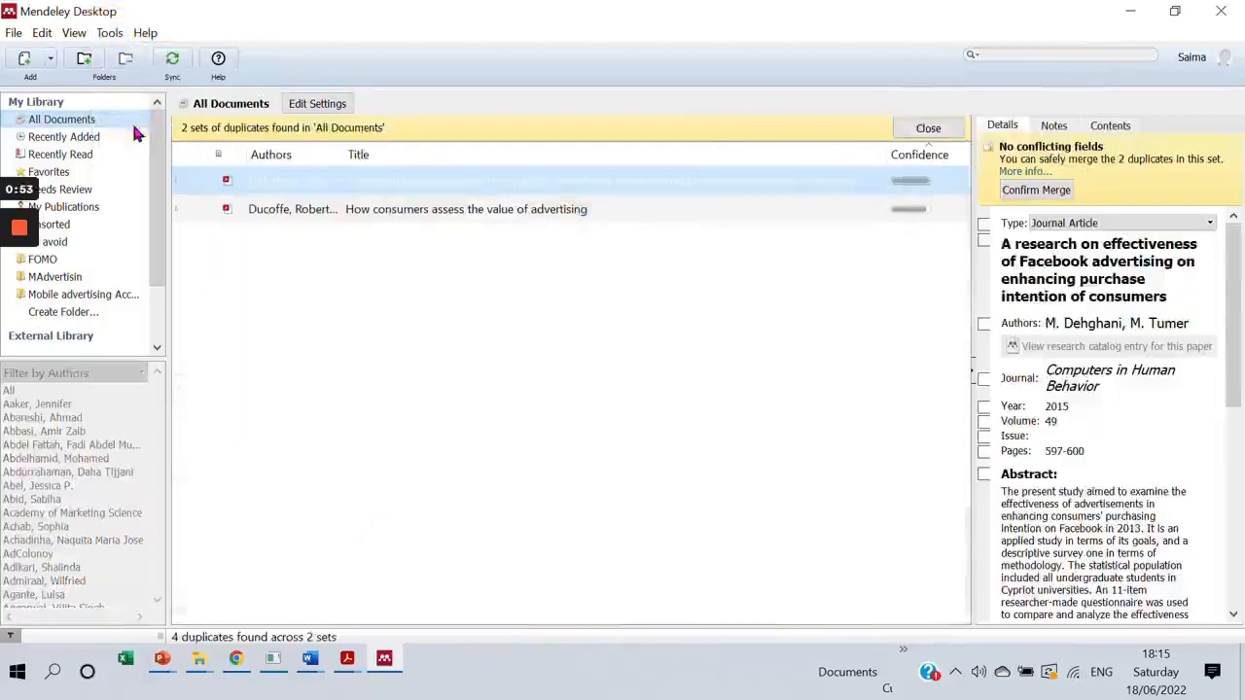
mouse_move(690, 231)
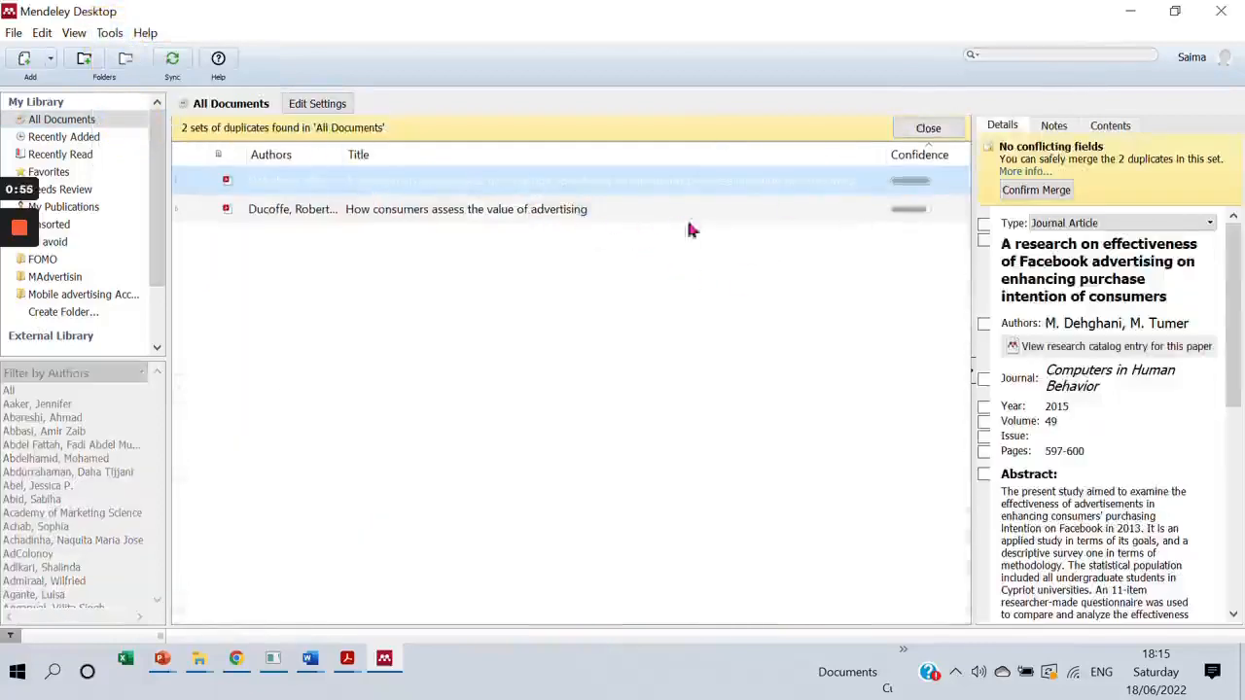
mouse_move(921, 240)
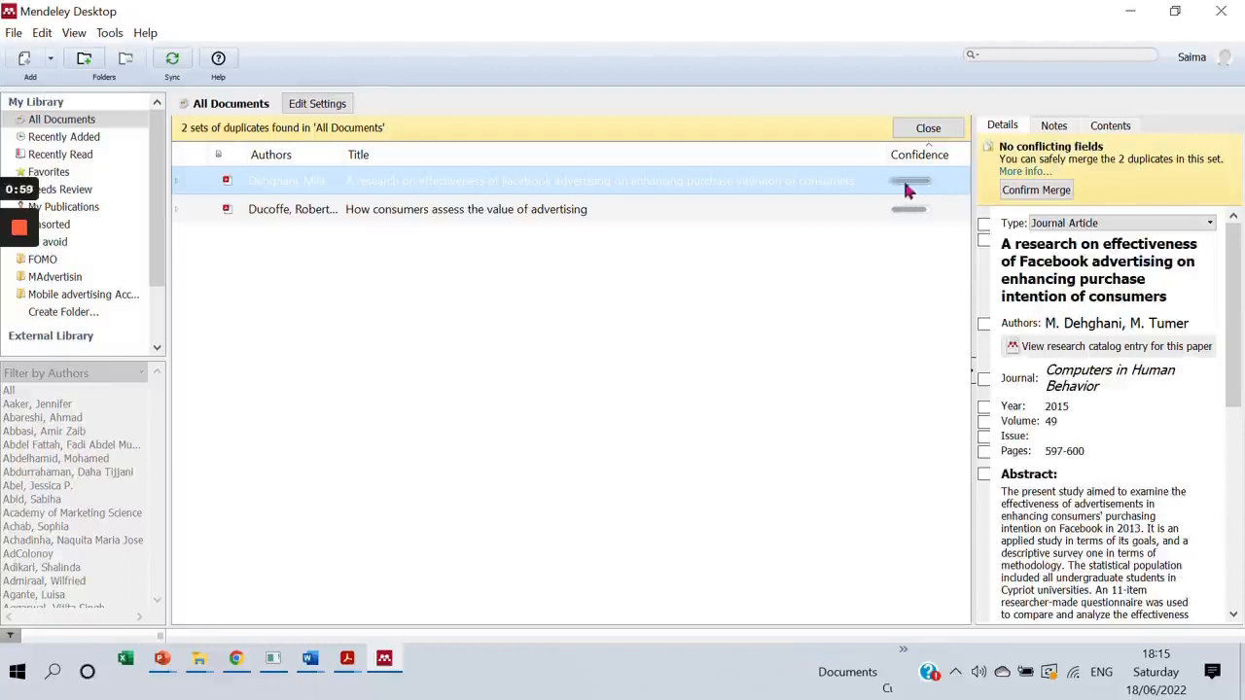
mouse_move(893, 204)
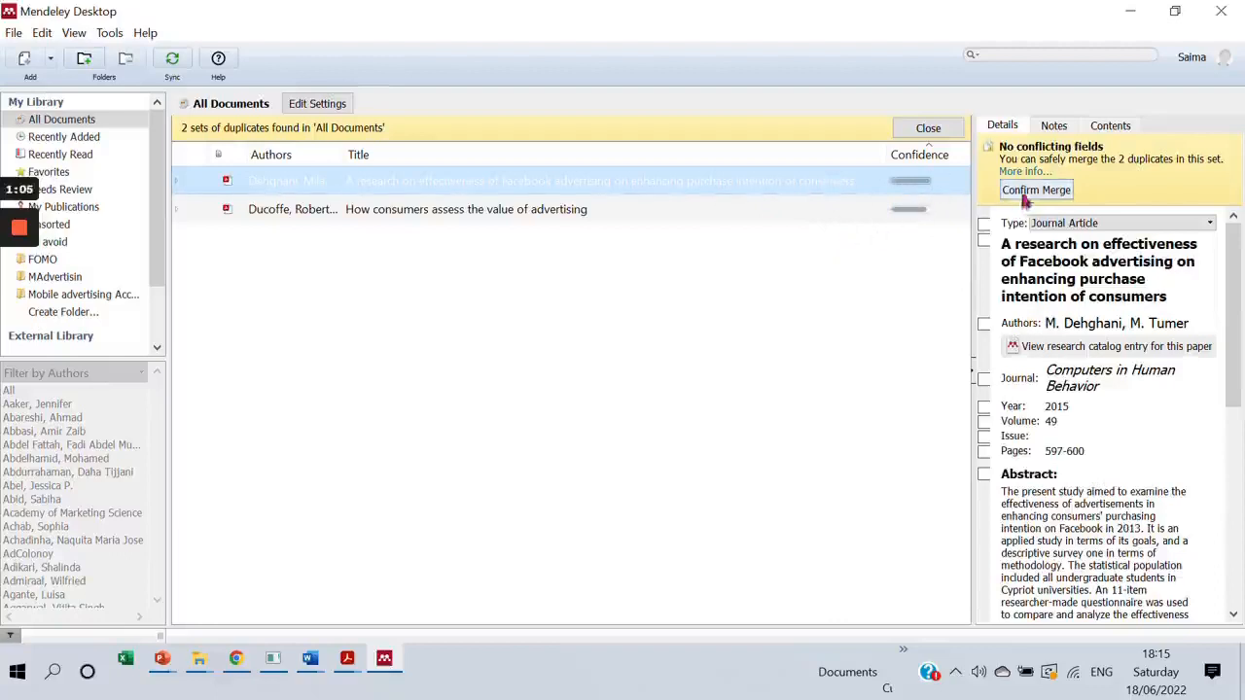
- Merge the 'Facebook advertising' and 'How consumers assess the value of advertising' duplicates, then close duplicates view
left_click(1035, 190)
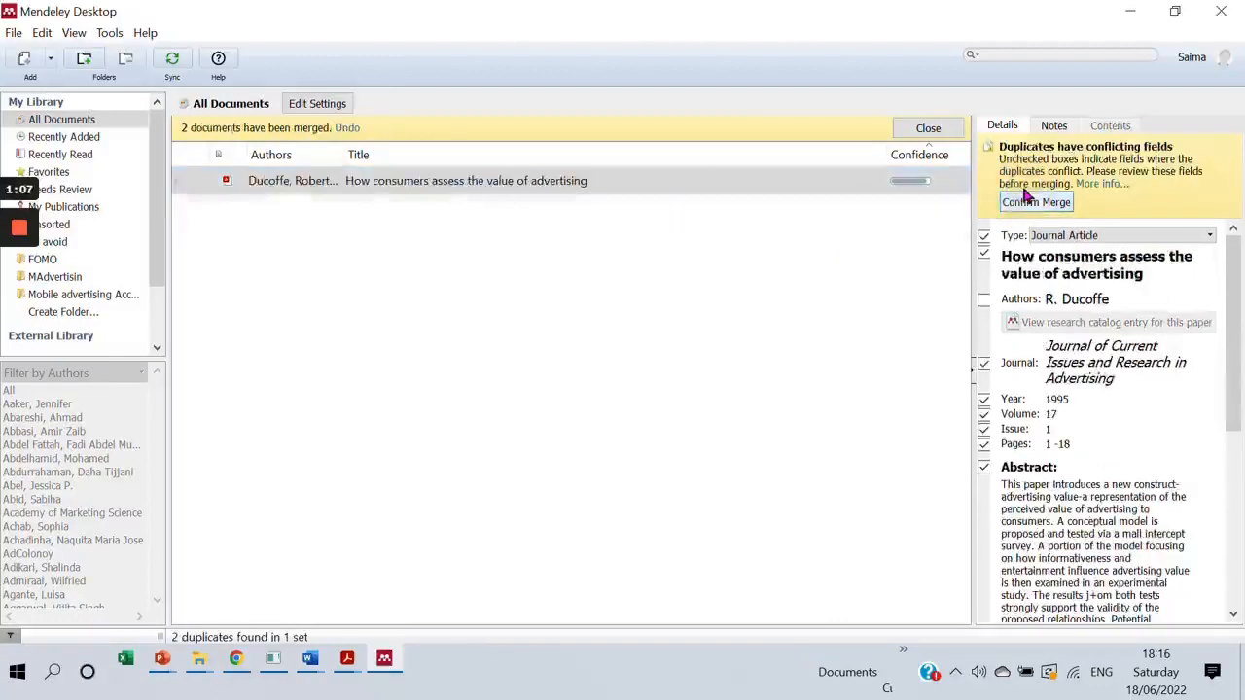
left_click(1035, 201)
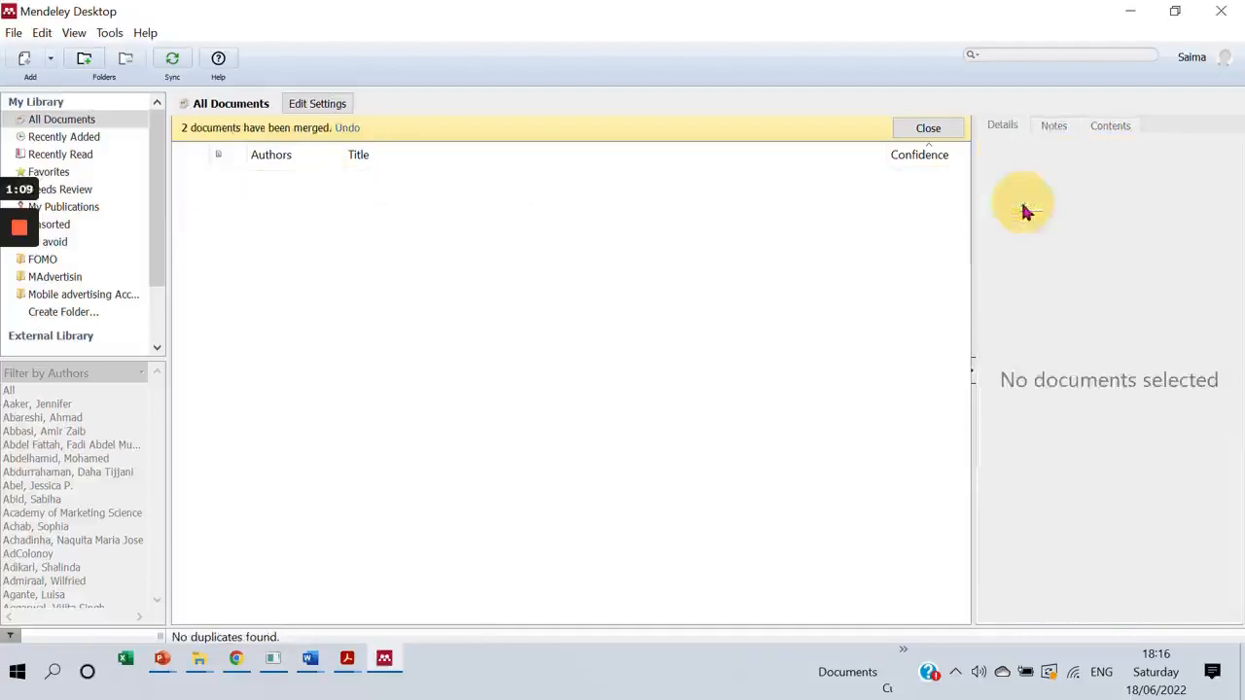
mouse_move(647, 329)
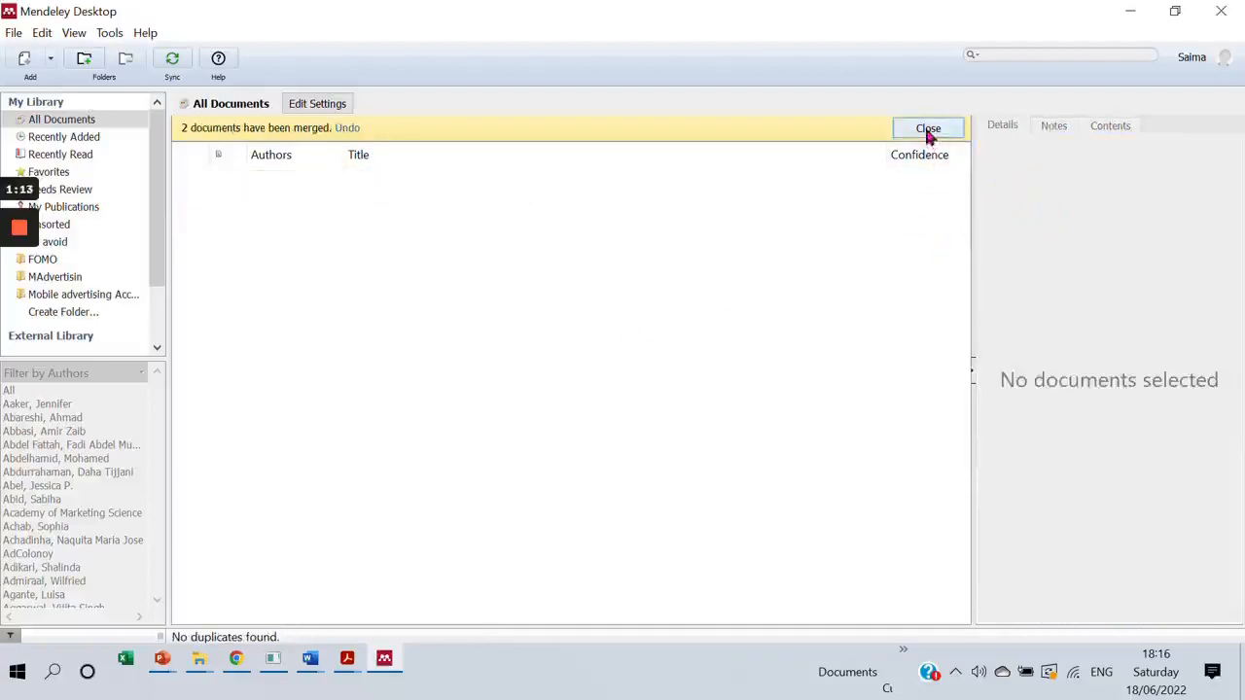
left_click(927, 128)
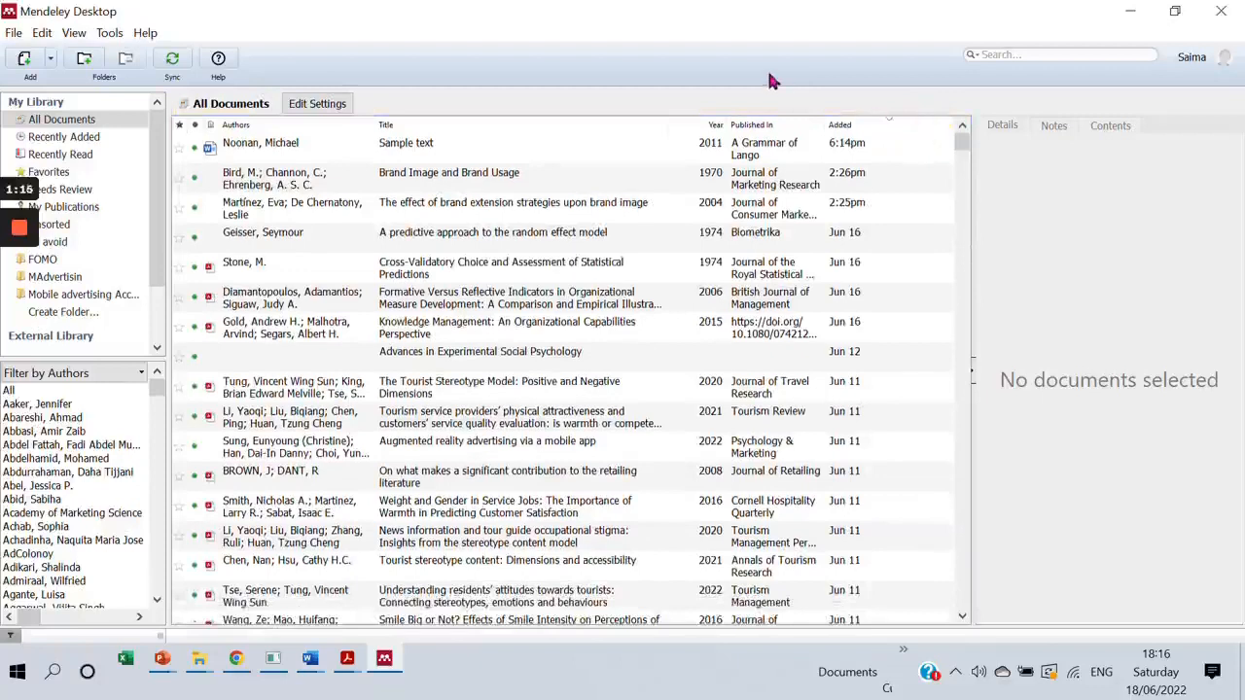